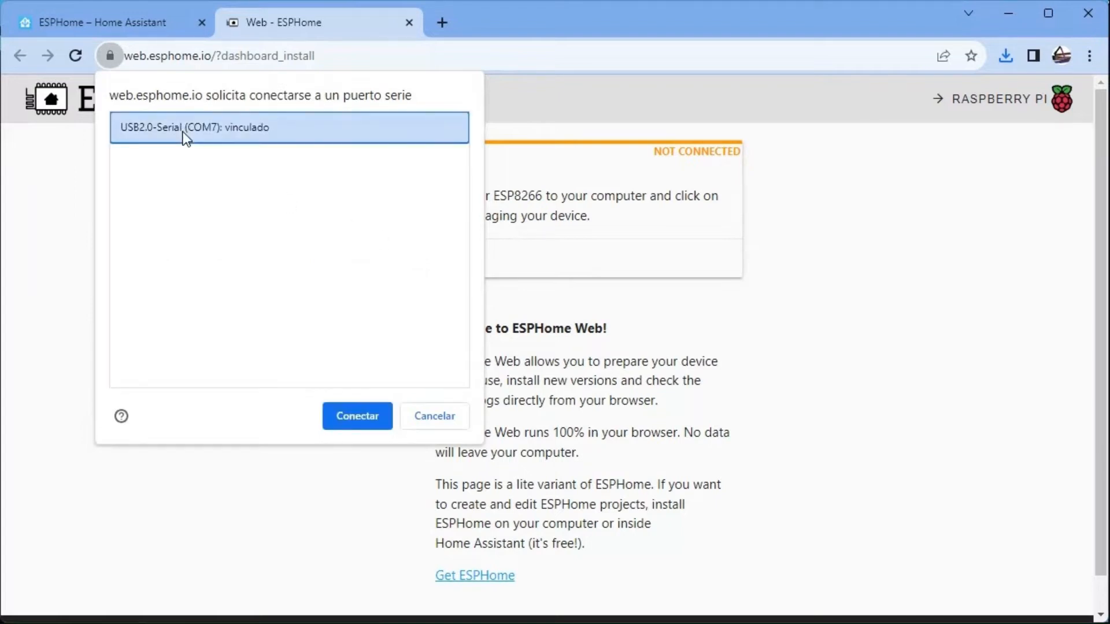
# Connect to the ESP8266 on USB2.0-Serial (COM7), then install the fan-inverter.bin firmware
pyautogui.click(357, 416)
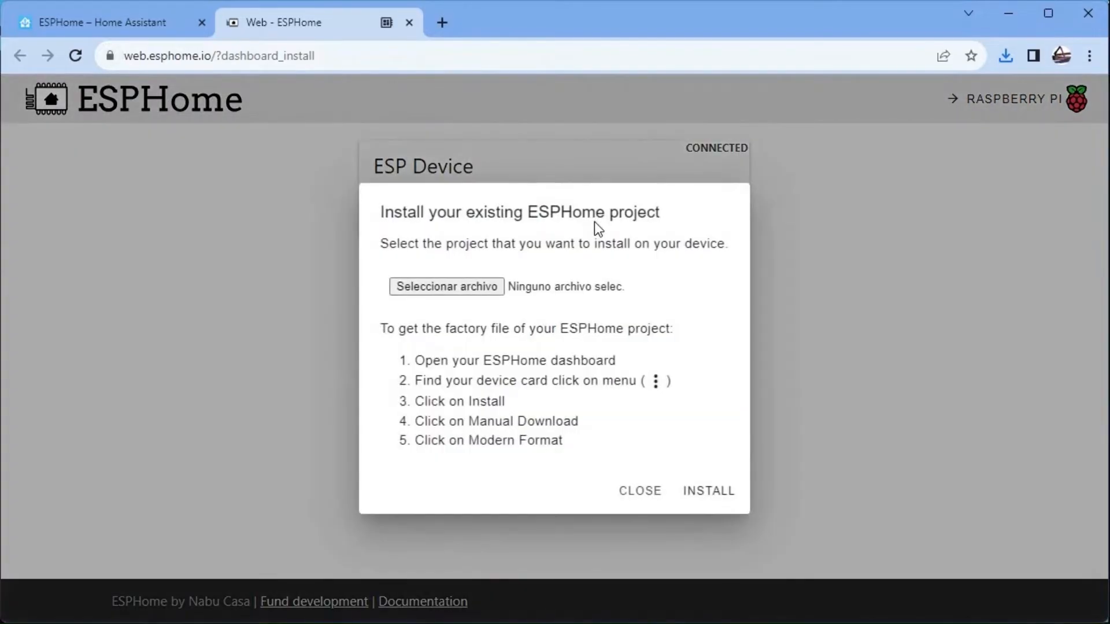
pyautogui.click(447, 287)
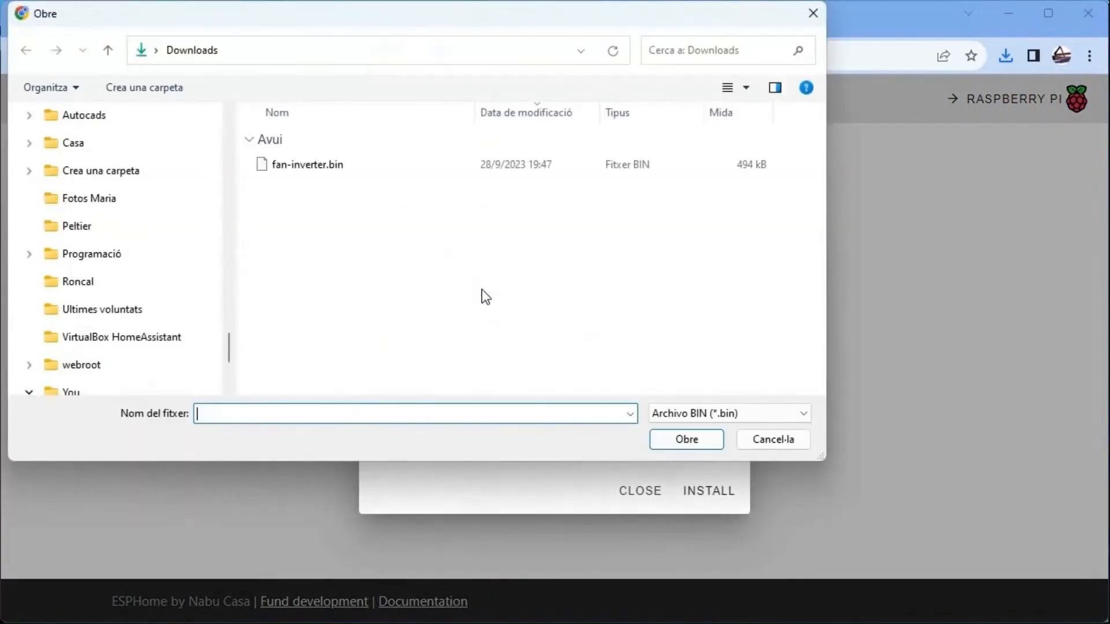
pyautogui.click(307, 164)
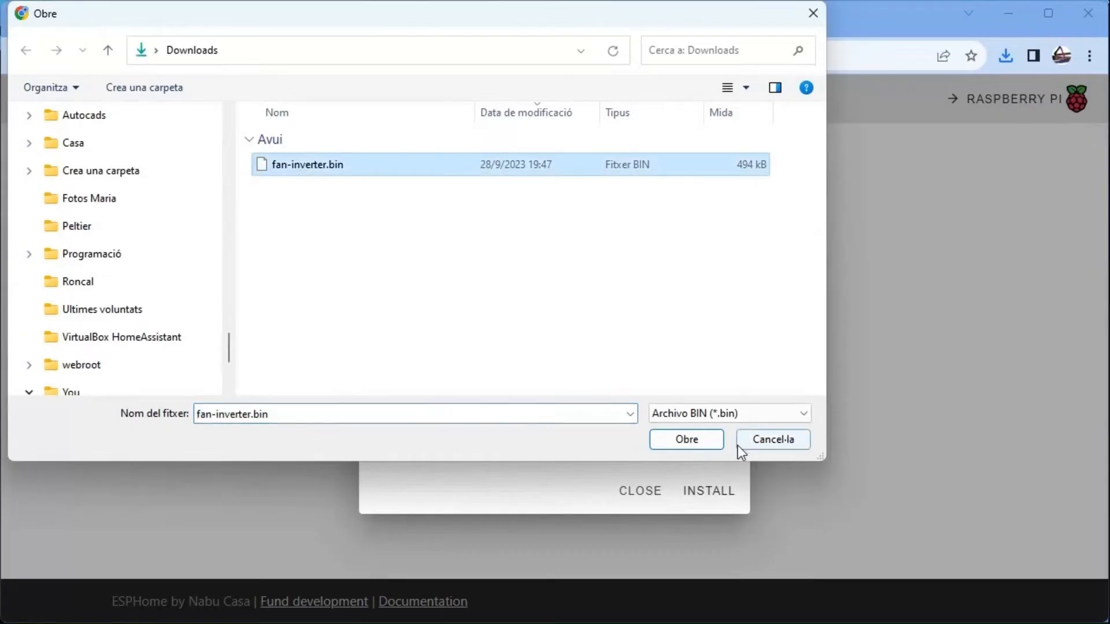
pyautogui.click(684, 440)
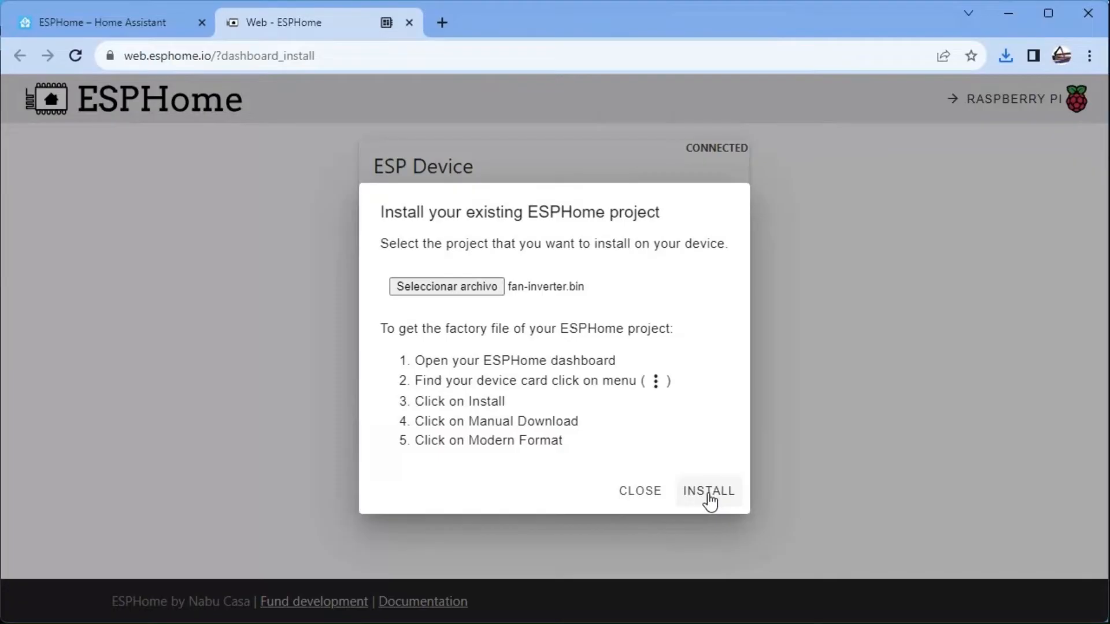
pyautogui.click(708, 491)
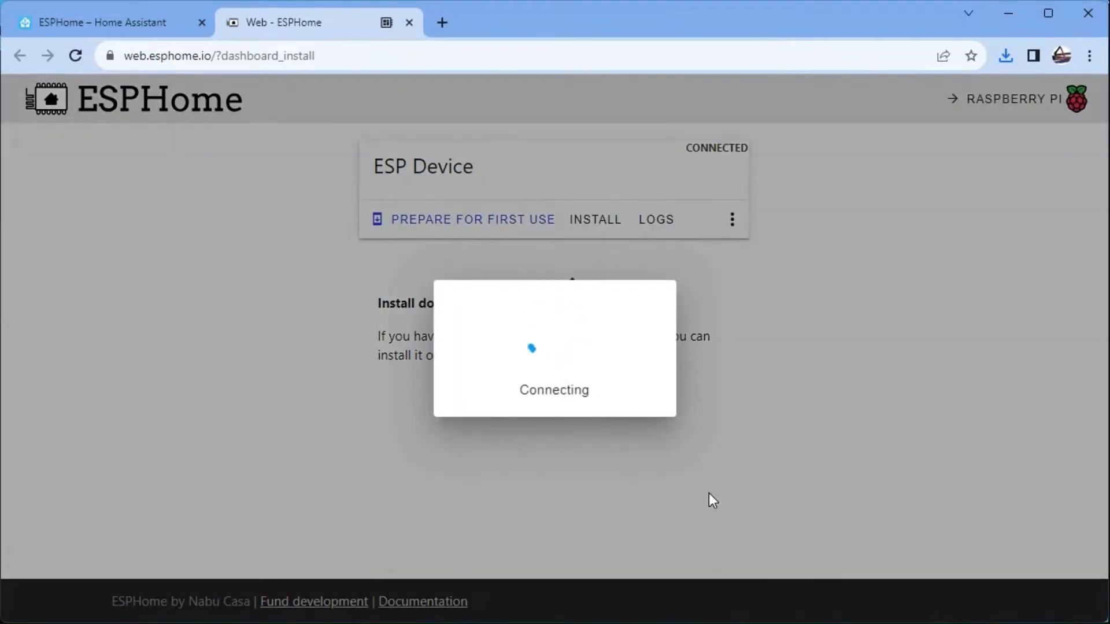